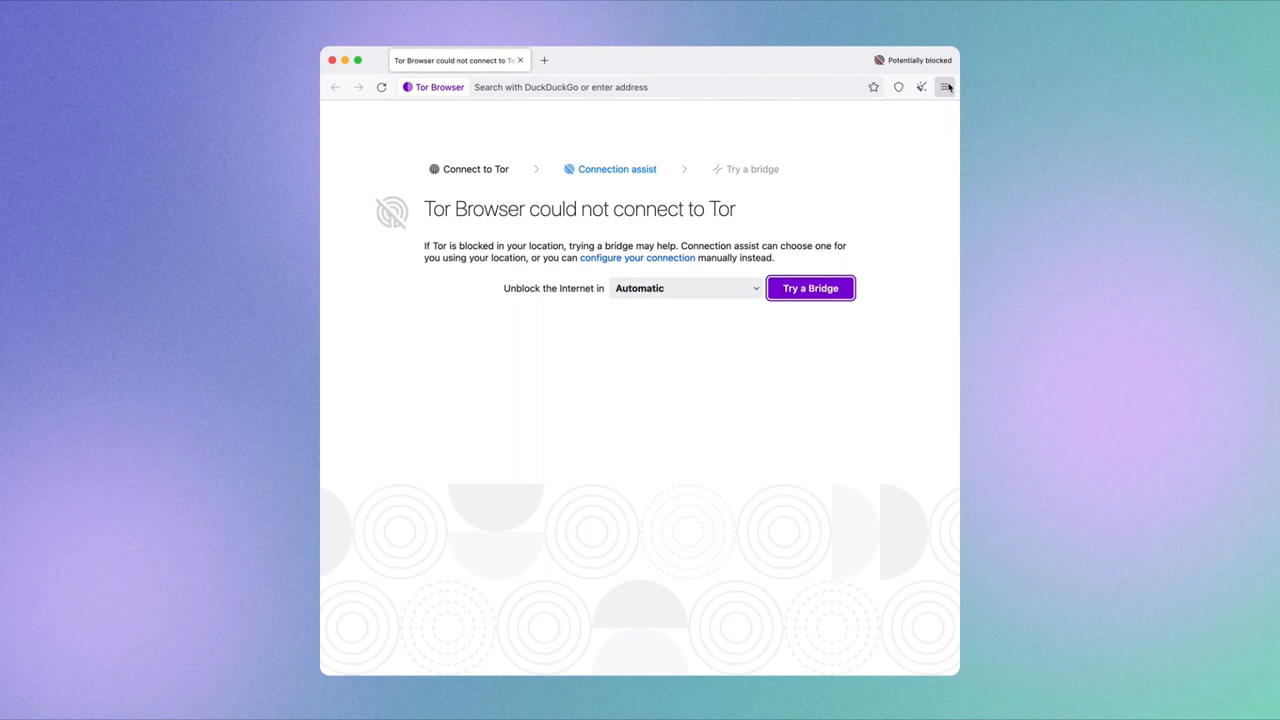
Go to Settings > Connection and scroll to the Bridges section listing saved bridges
{"action": "left_click", "coordinate": [944, 87]}
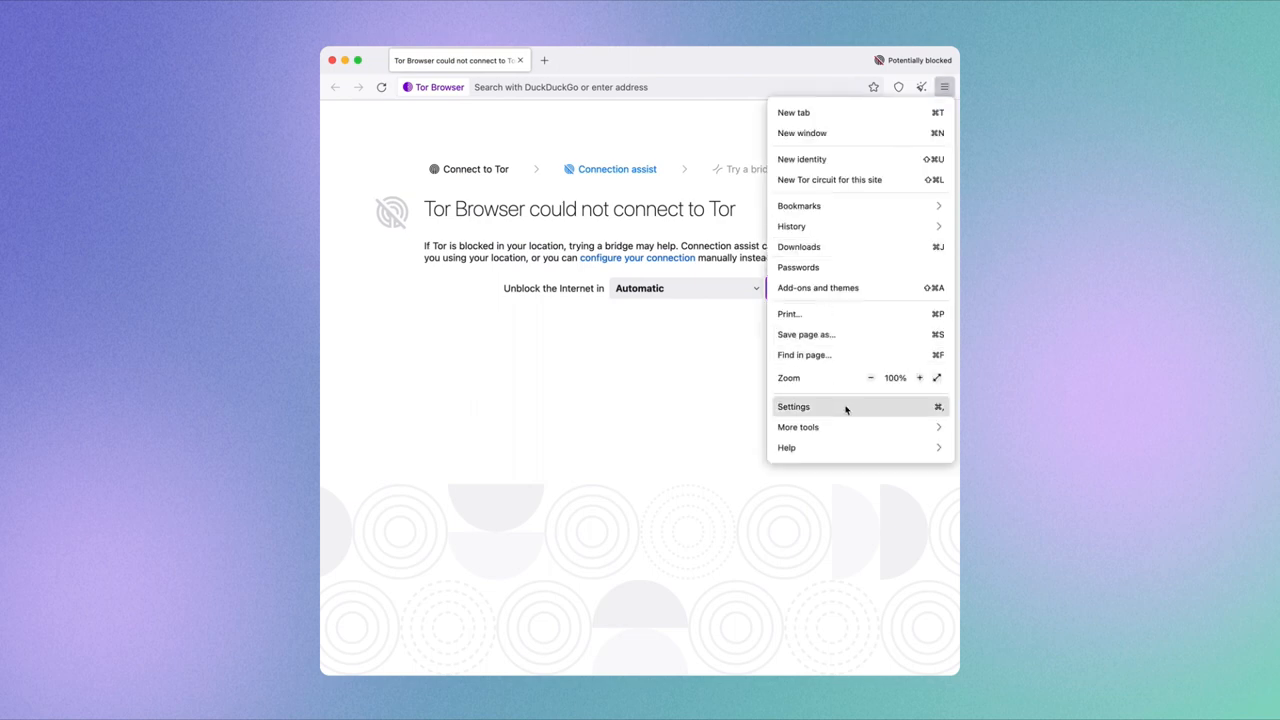
{"action": "left_click", "coordinate": [793, 406]}
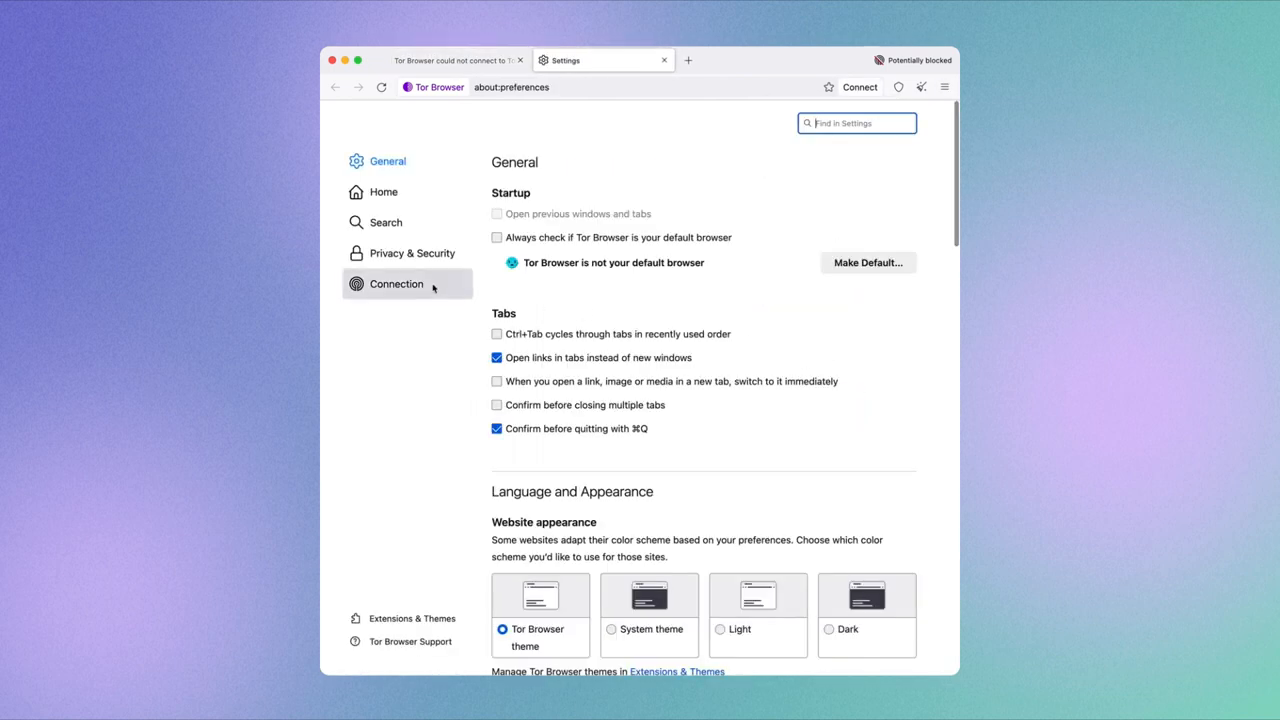
{"action": "left_click", "coordinate": [397, 283]}
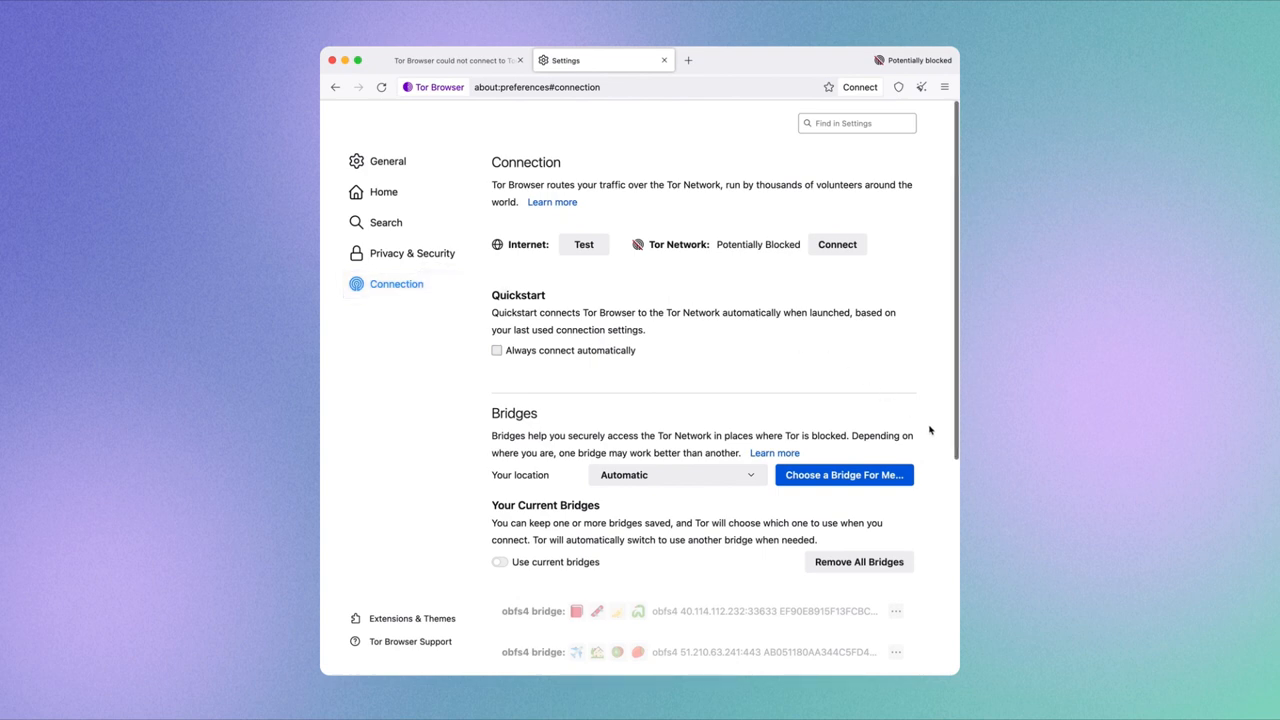
{"action": "scroll", "scroll_direction": "down", "scroll_amount": 3}
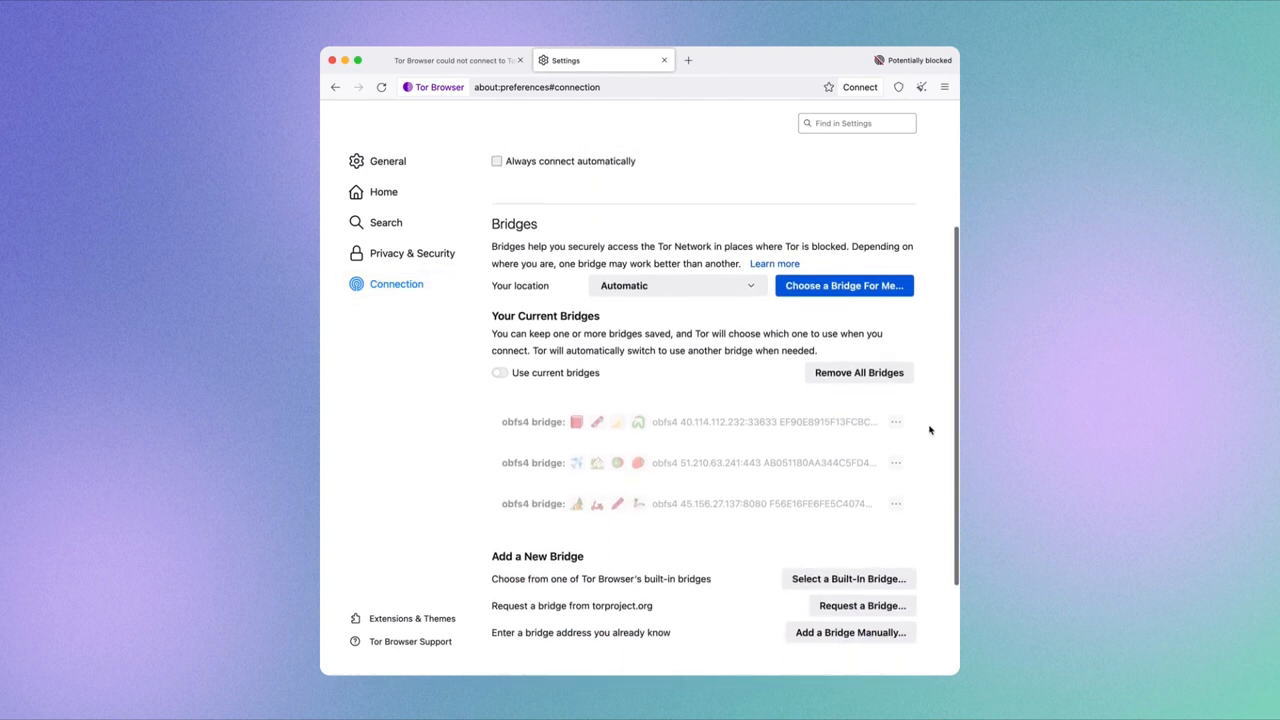
{"action": "scroll", "scroll_direction": "down", "scroll_amount": 3}
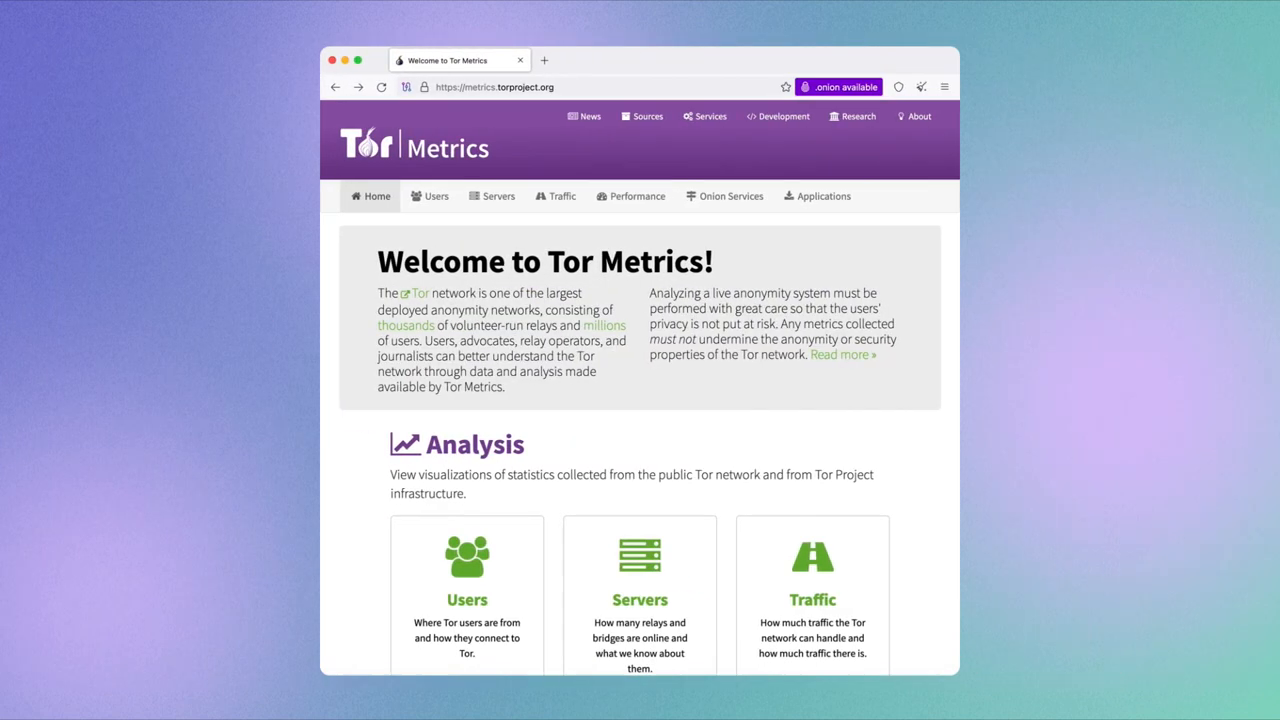
{"action": "mouse_move", "coordinate": [923, 485]}
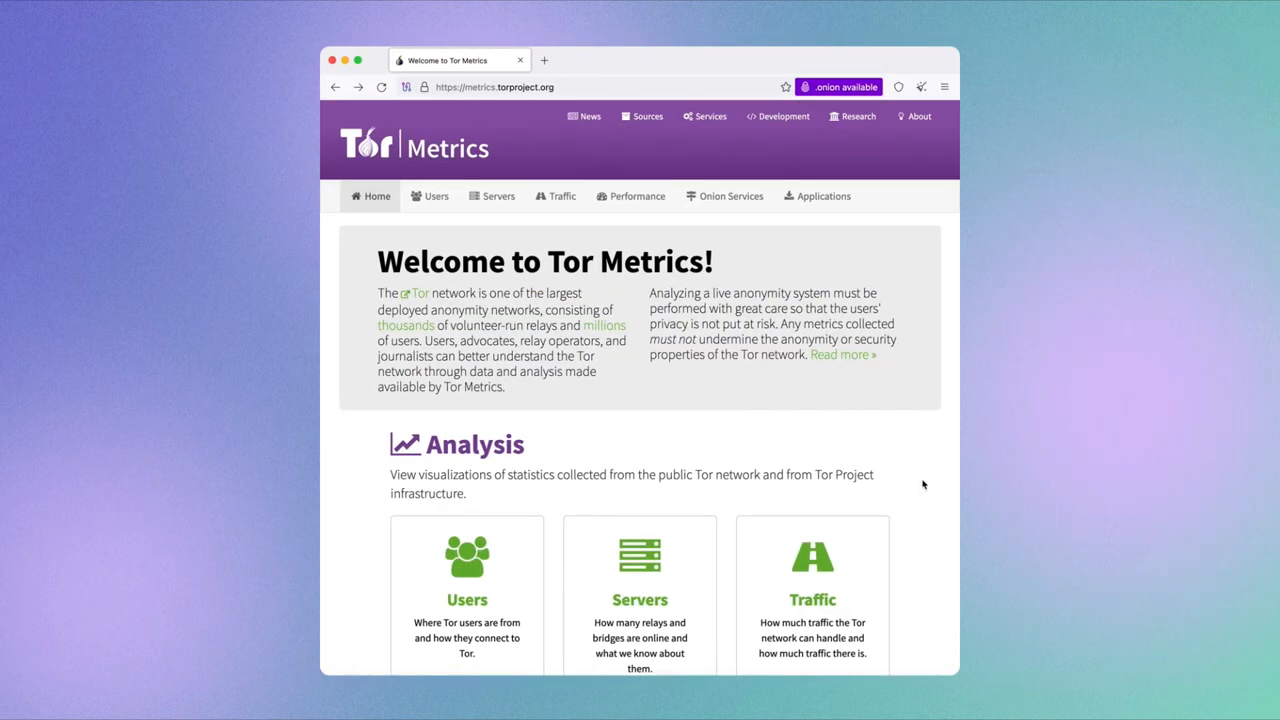
Scroll through the Tor Metrics Analysis cards toward the Servers relays-and-bridges graph
{"action": "scroll", "scroll_direction": "down", "scroll_amount": 3}
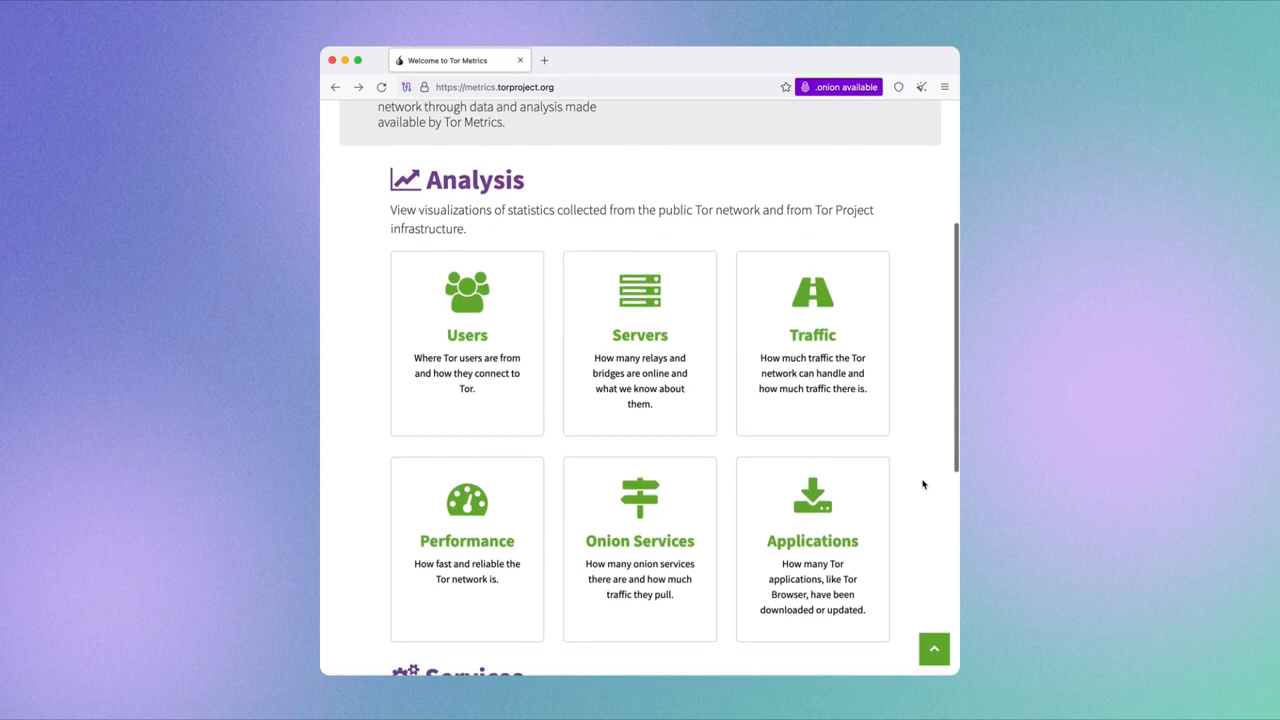
{"action": "scroll", "scroll_direction": "down", "scroll_amount": 3}
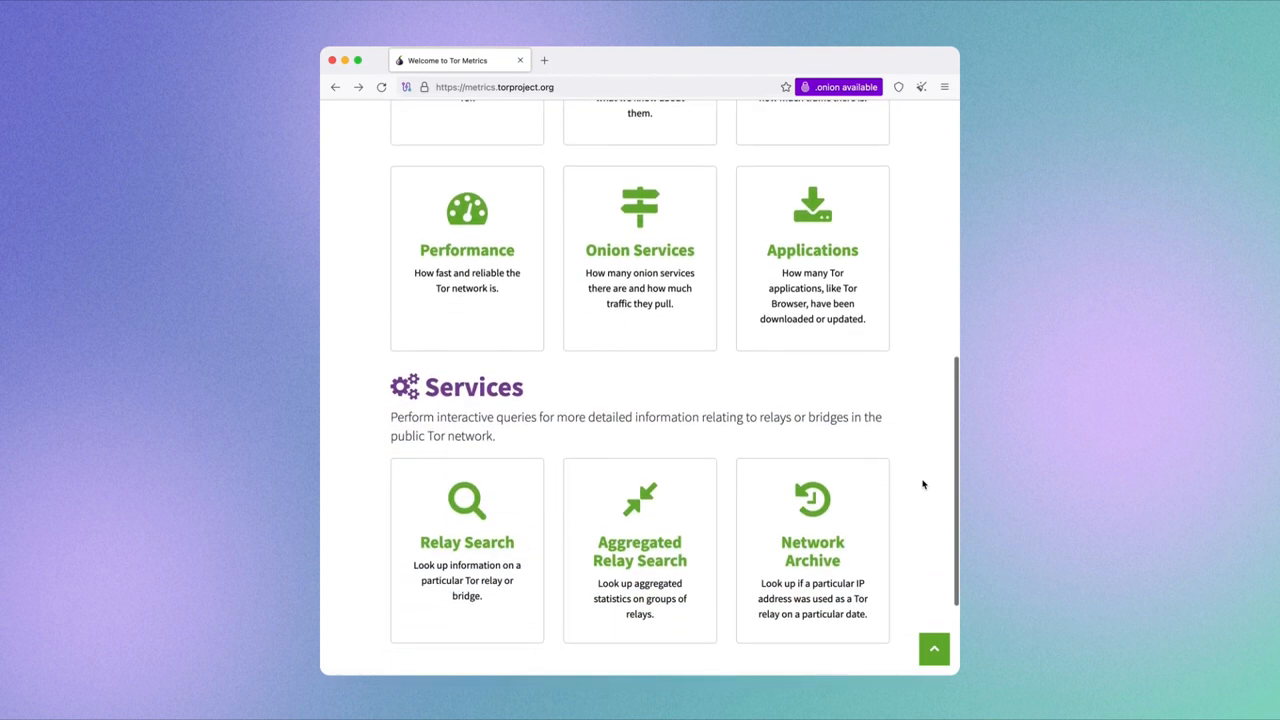
{"action": "scroll", "scroll_direction": "up", "scroll_amount": 3}
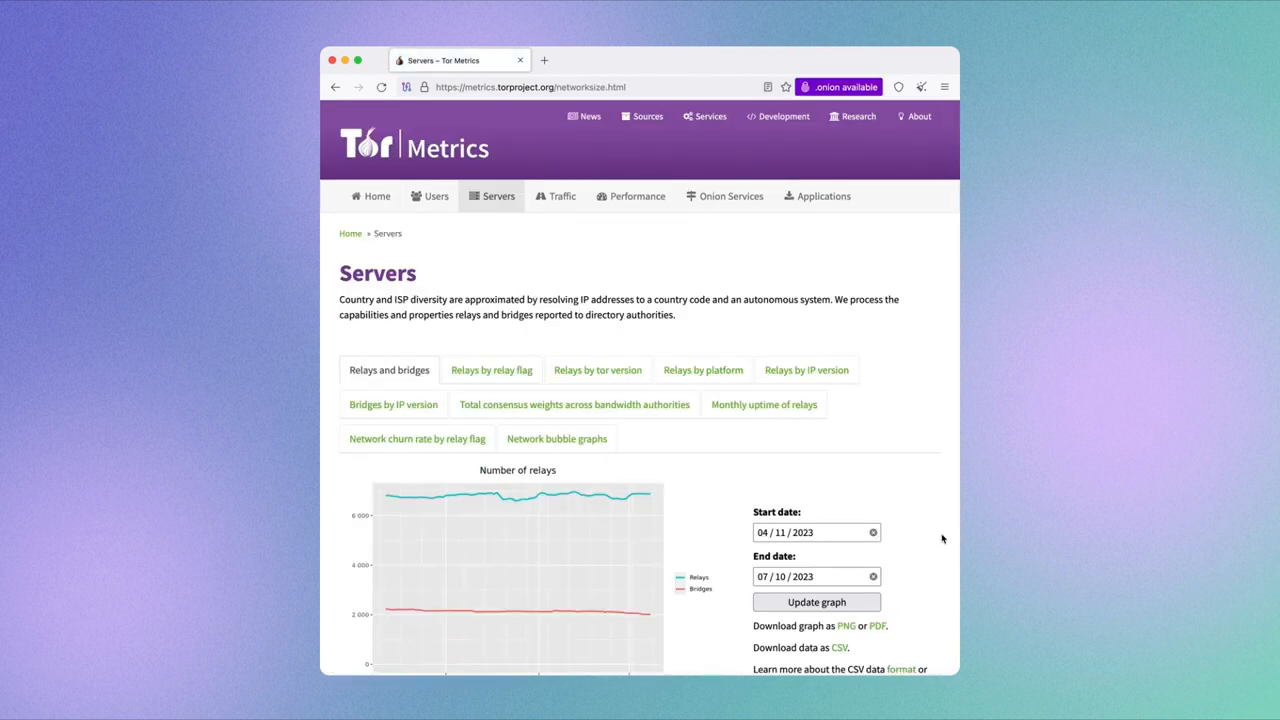
{"action": "scroll", "scroll_direction": "down", "scroll_amount": 3}
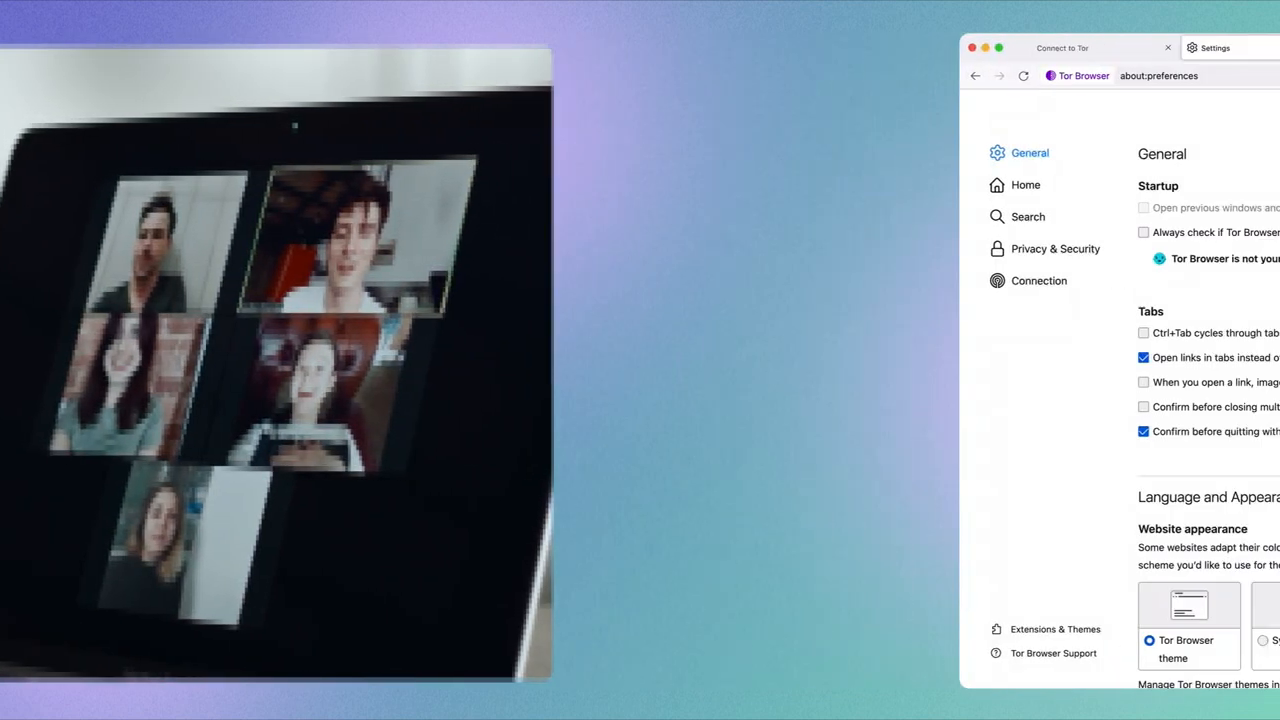
View the Select a Built-In Bridge choices in Connection settings and dismiss them unchanged
{"action": "left_click", "coordinate": [1039, 280]}
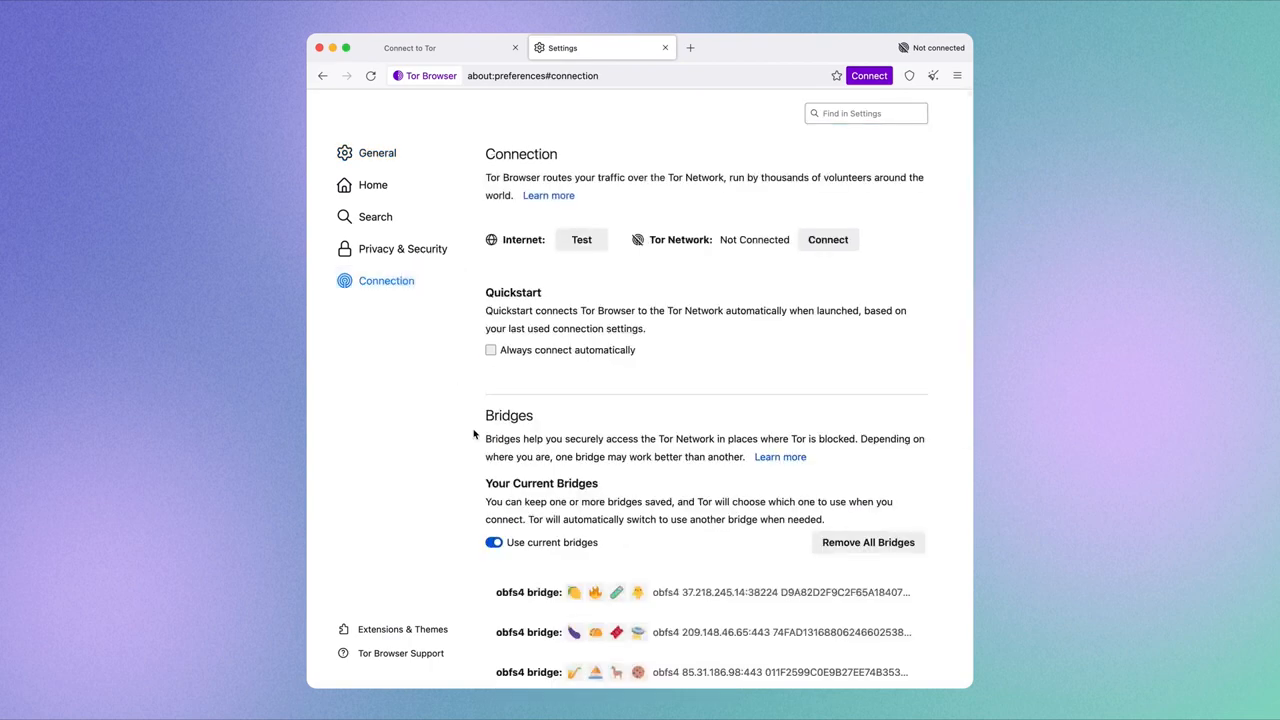
{"action": "scroll", "scroll_direction": "down", "scroll_amount": 3}
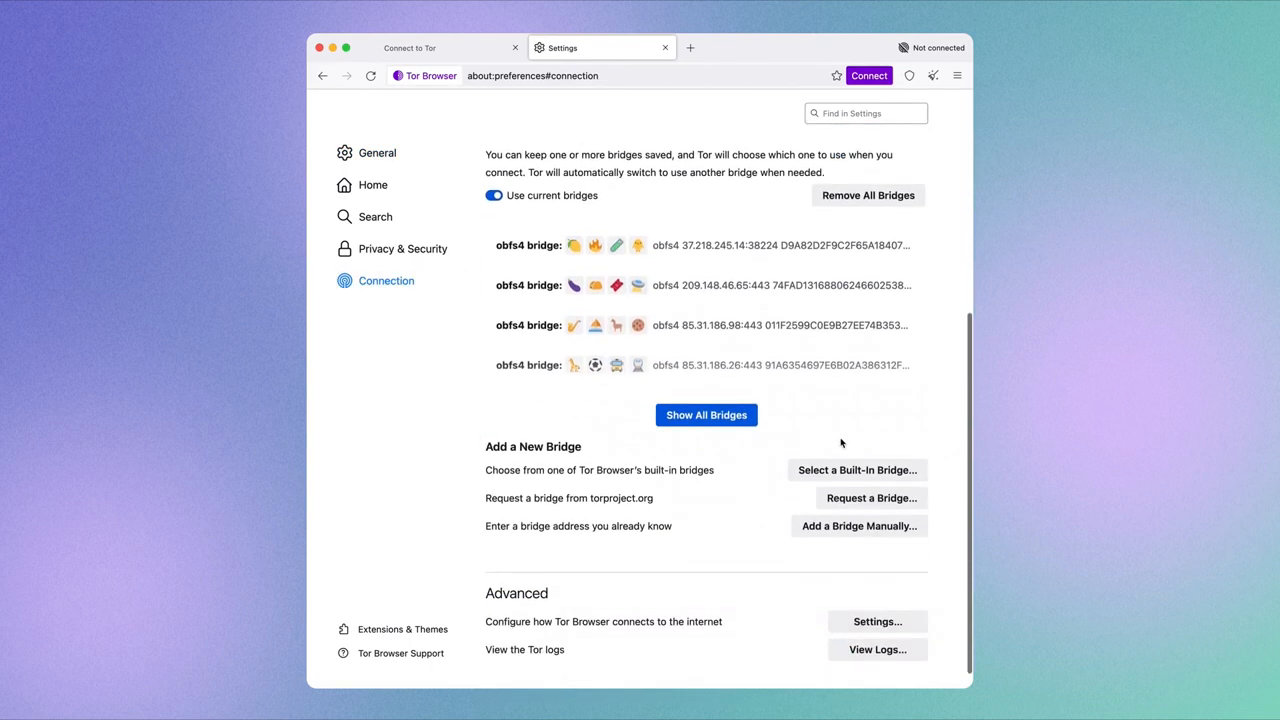
{"action": "left_click", "coordinate": [856, 469]}
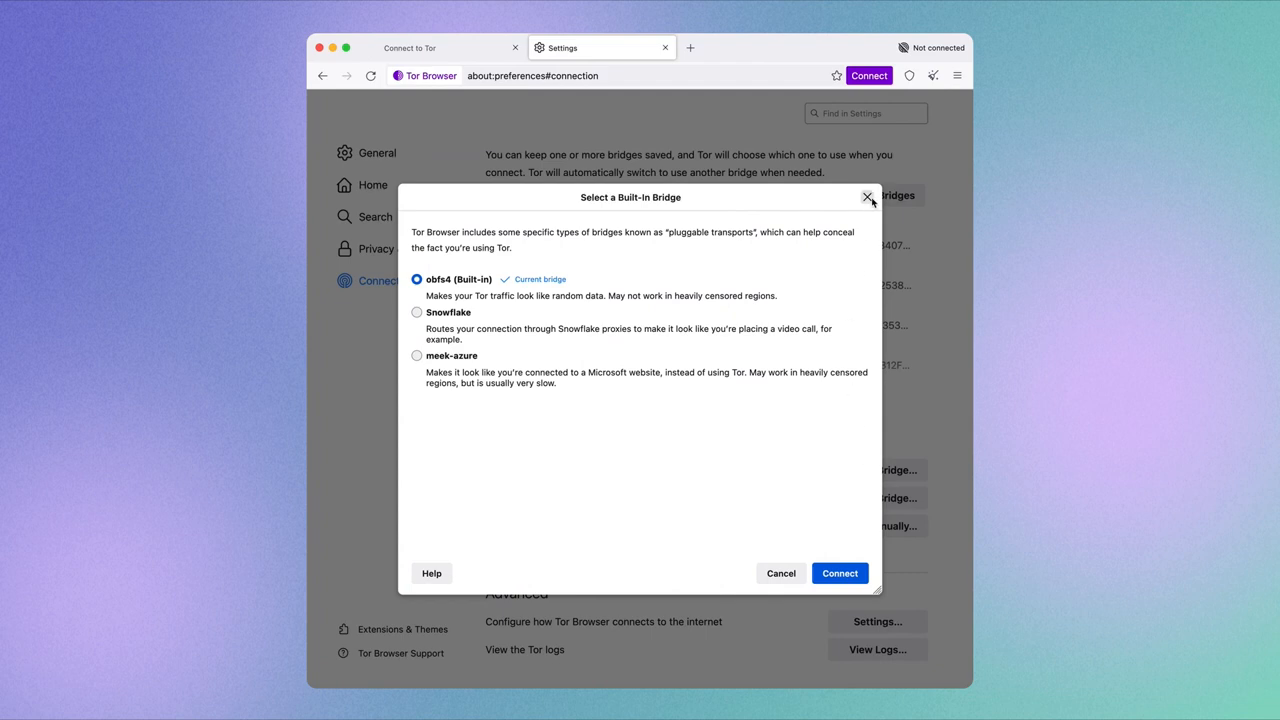
{"action": "left_click", "coordinate": [867, 197]}
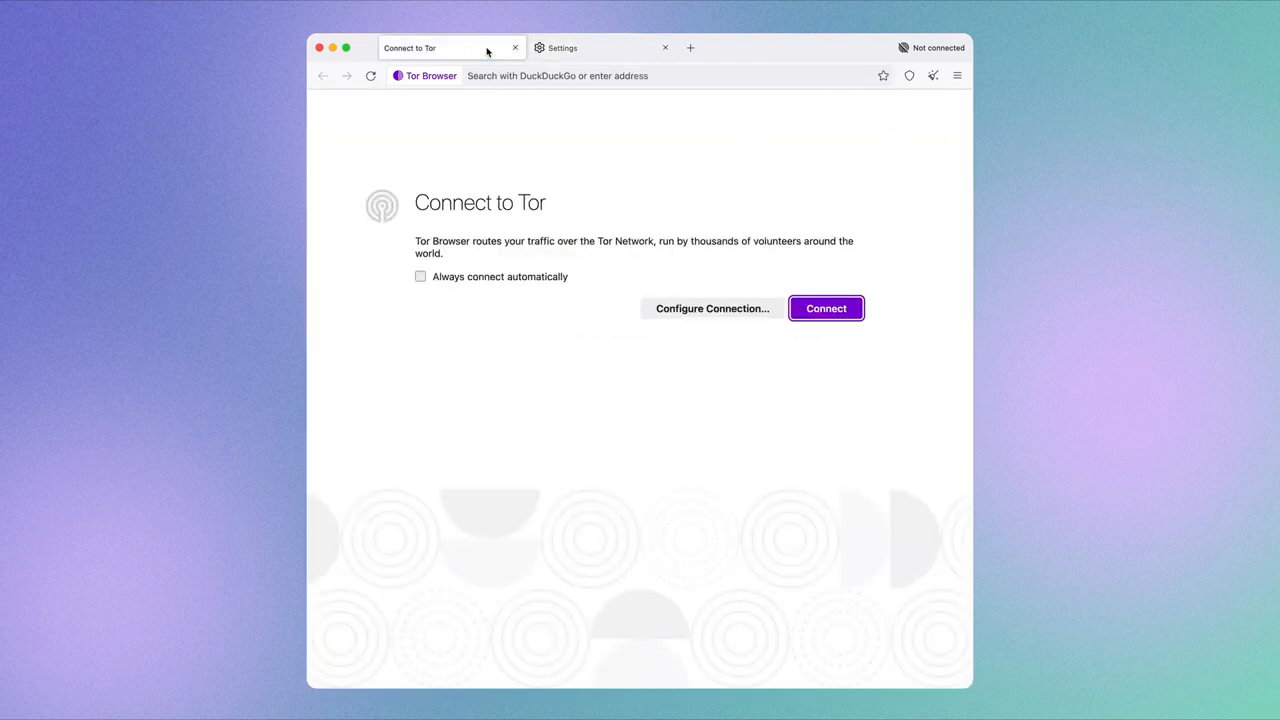
Connect, try a bridge for Belarus, then return via Configure Connection when it still fails
{"action": "left_click", "coordinate": [825, 308]}
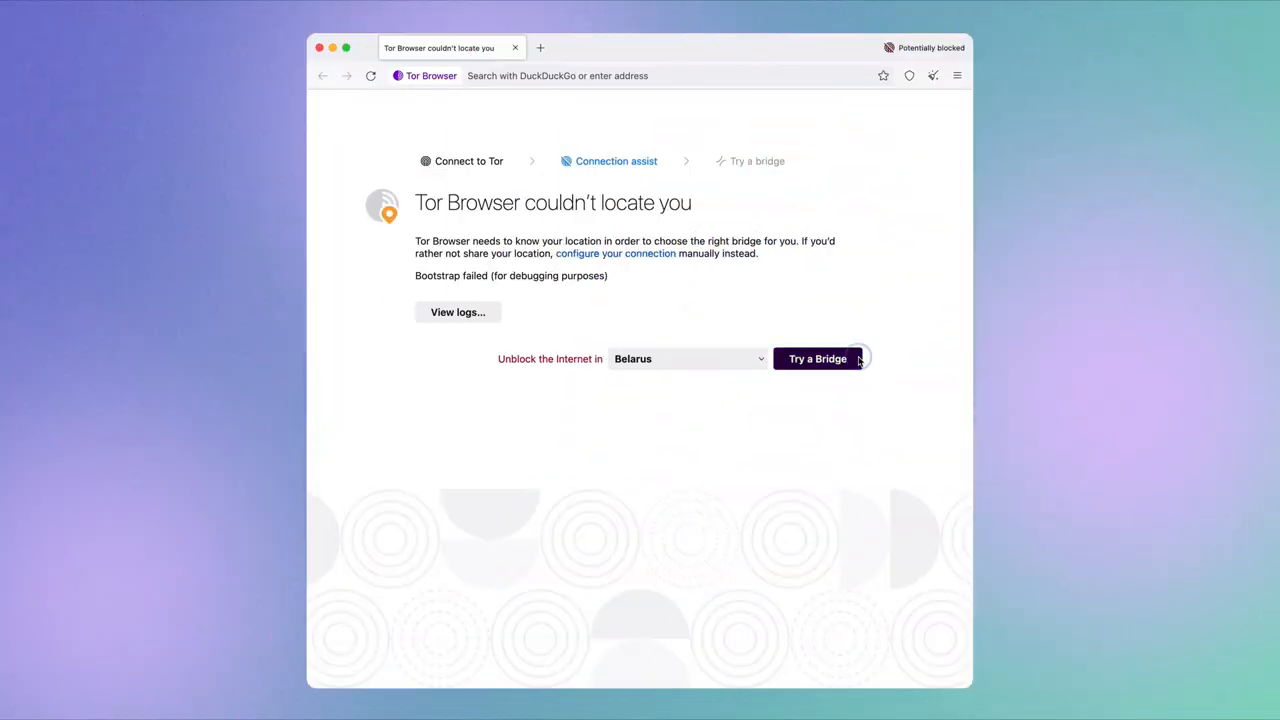
{"action": "left_click", "coordinate": [817, 358]}
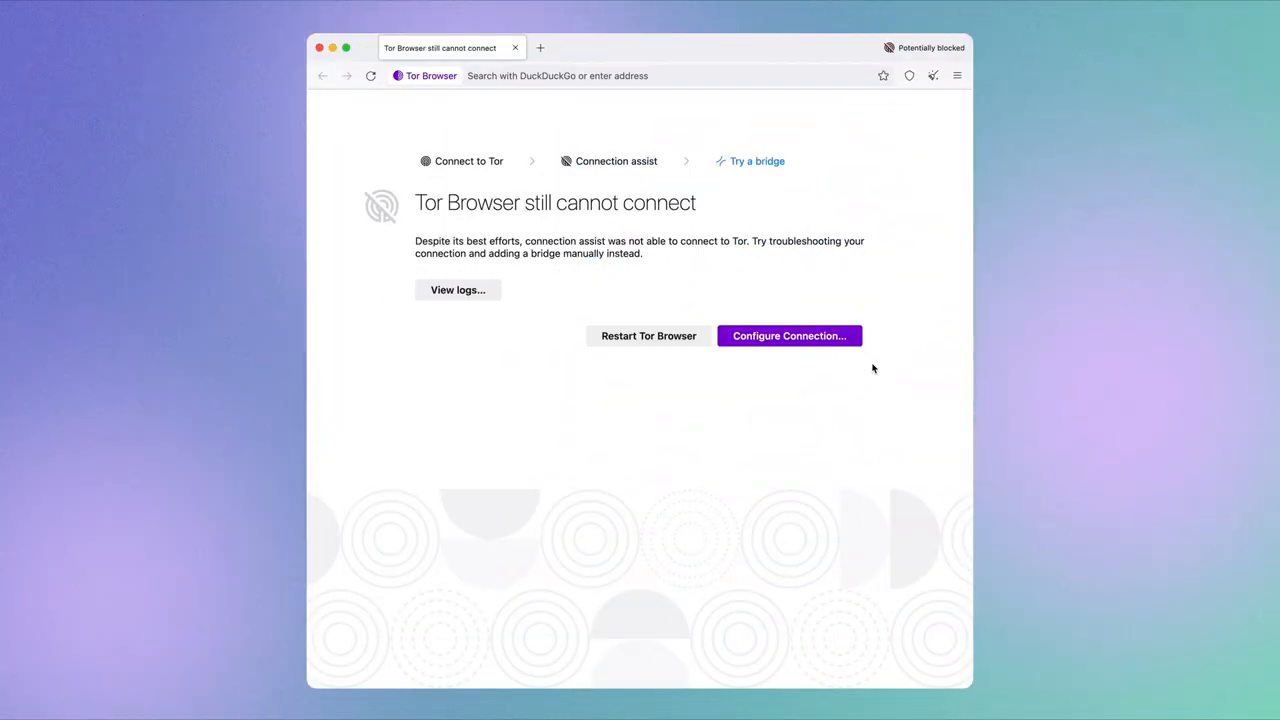
{"action": "left_click", "coordinate": [789, 335]}
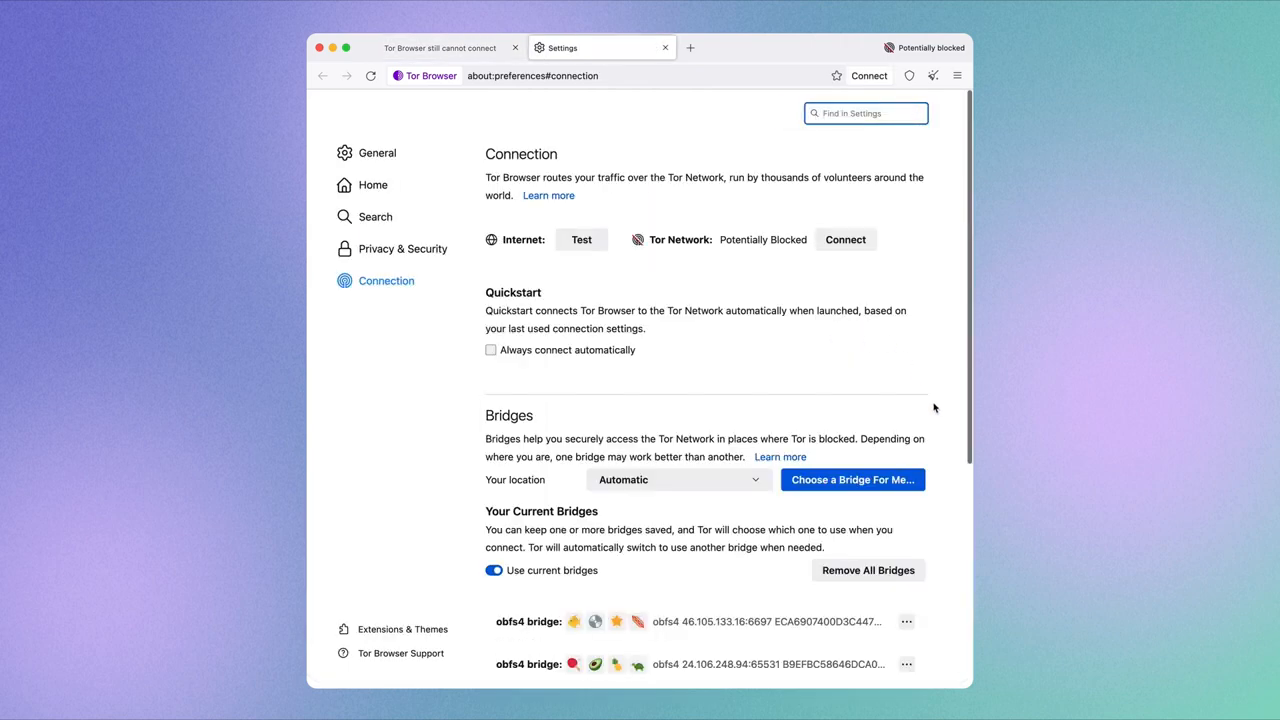
Request a bridge from torproject.org, answering the CAPTCHA with '9bf47t'
{"action": "left_click", "coordinate": [852, 479]}
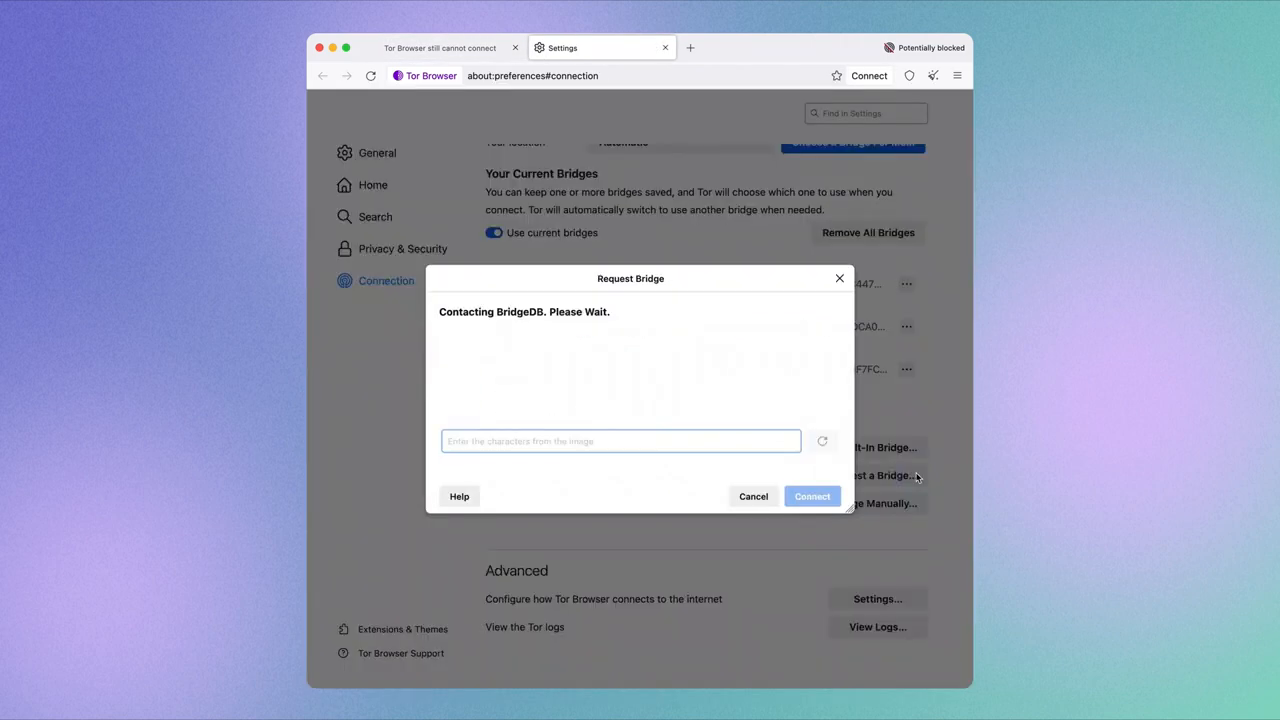
{"action": "type", "text": "9"}
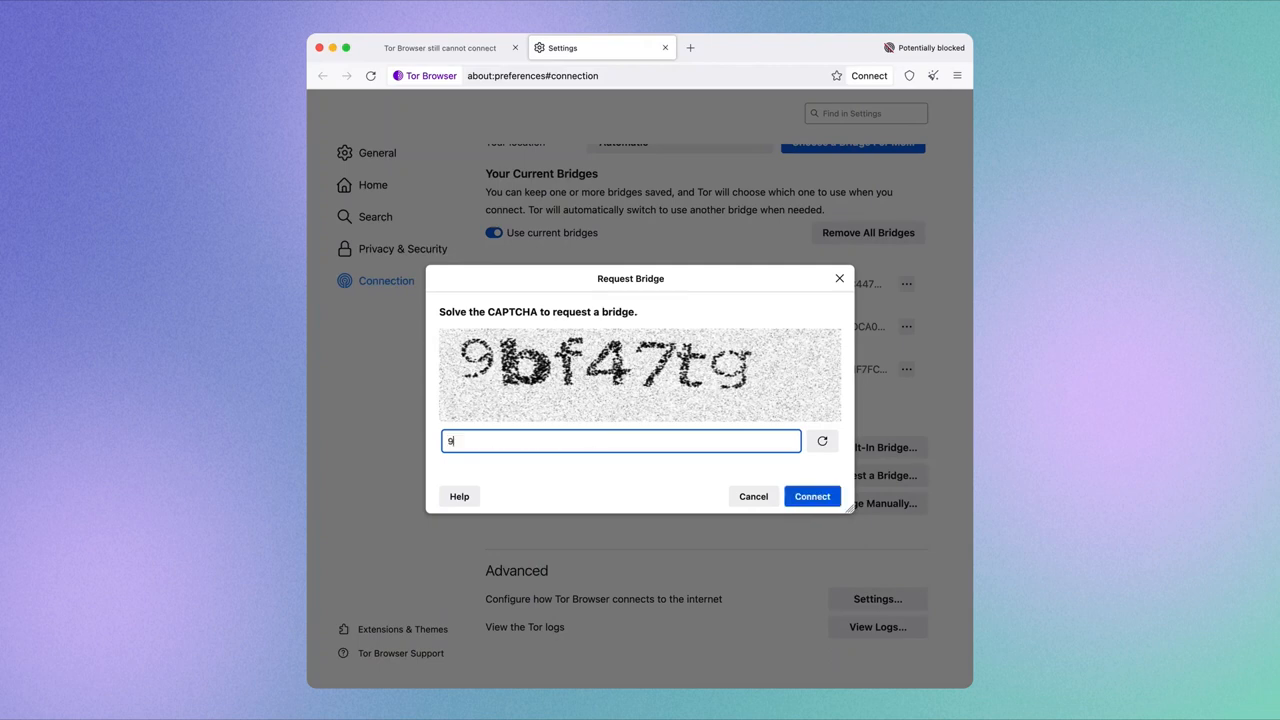
{"action": "type", "text": "bf47t"}
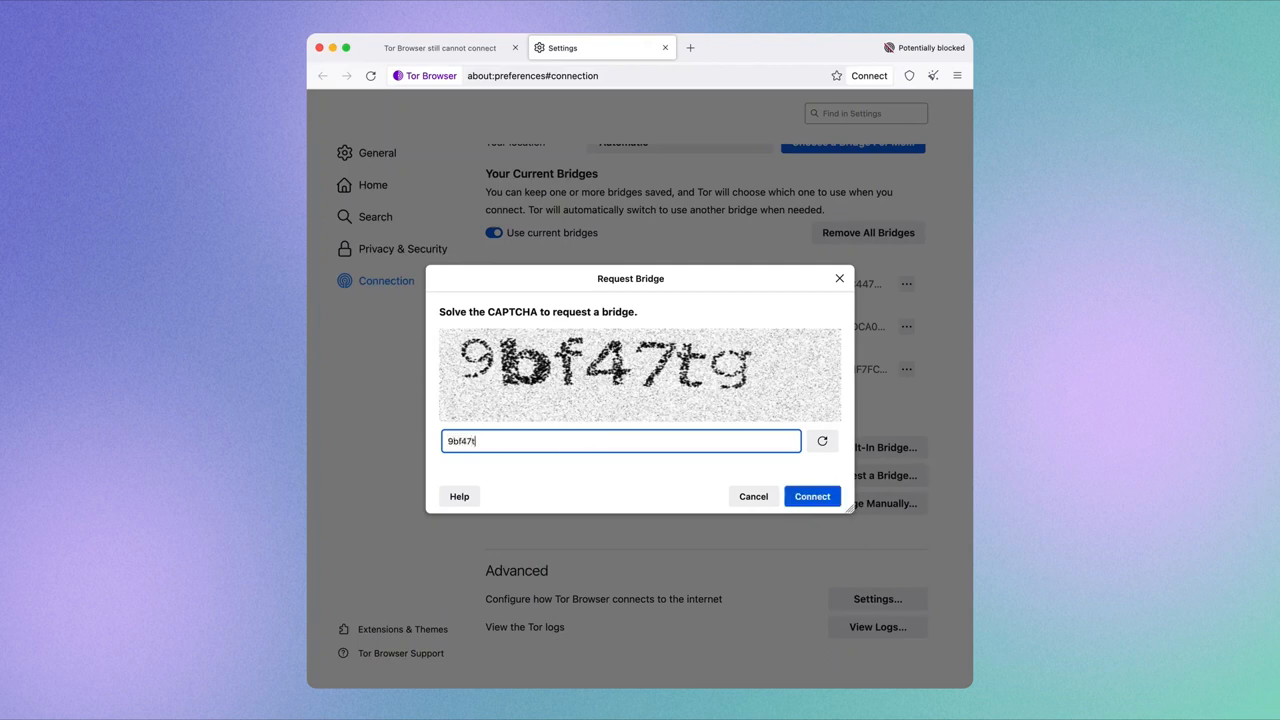
{"action": "left_click", "coordinate": [811, 496]}
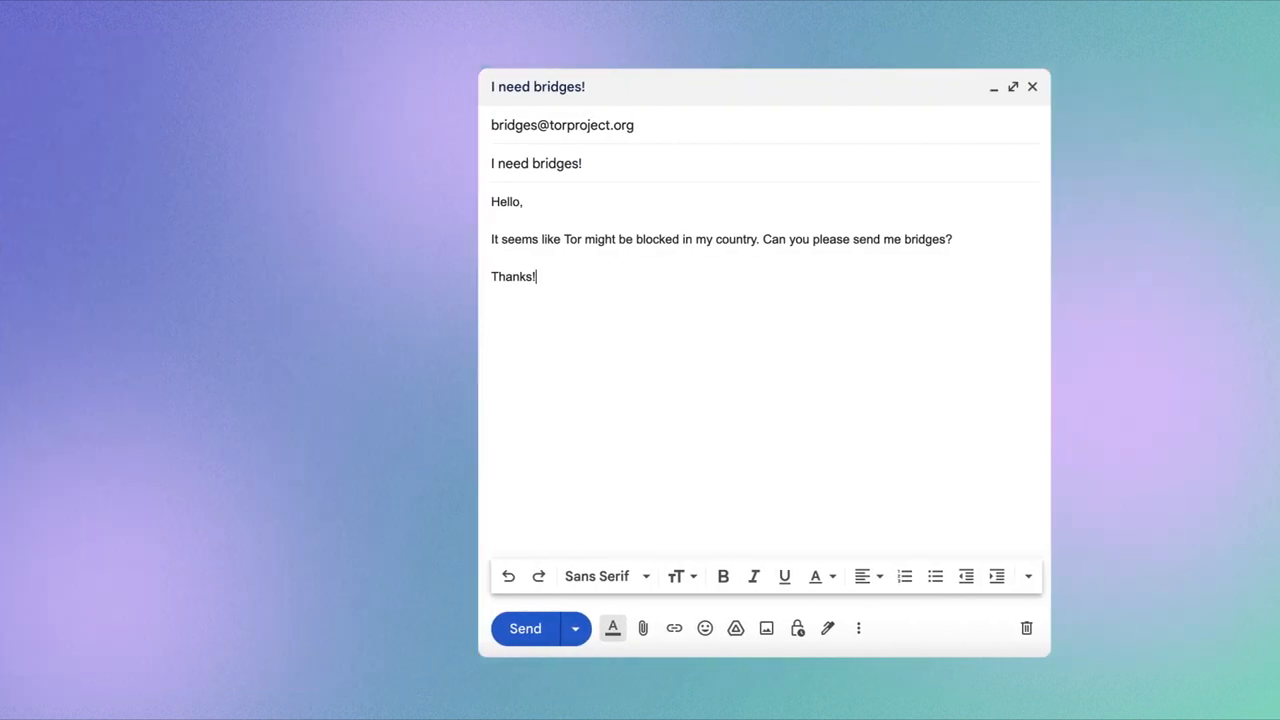
Select text in the Gmail draft addressed to the Tor bridges address
{"action": "left_click_drag", "start_coordinate": [765, 86], "coordinate": [641, 86]}
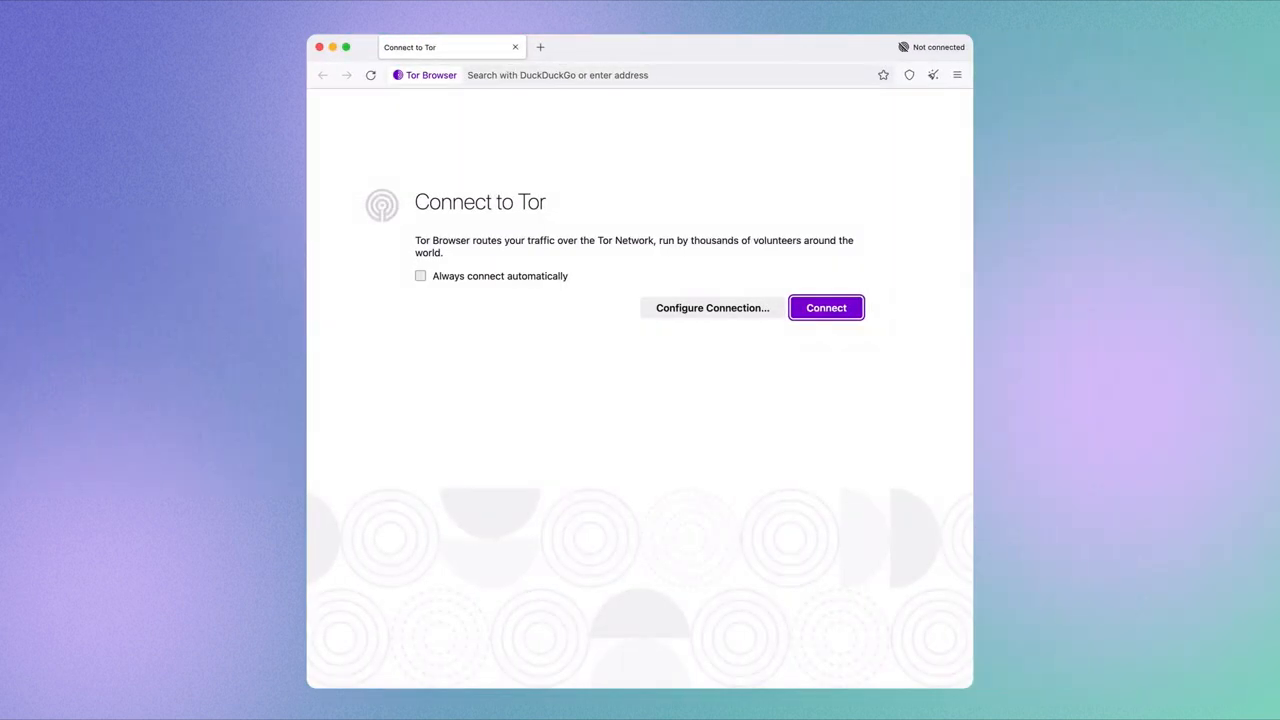
Connect to Tor and, when blocked, try an automatically chosen bridge
{"action": "left_click", "coordinate": [825, 307]}
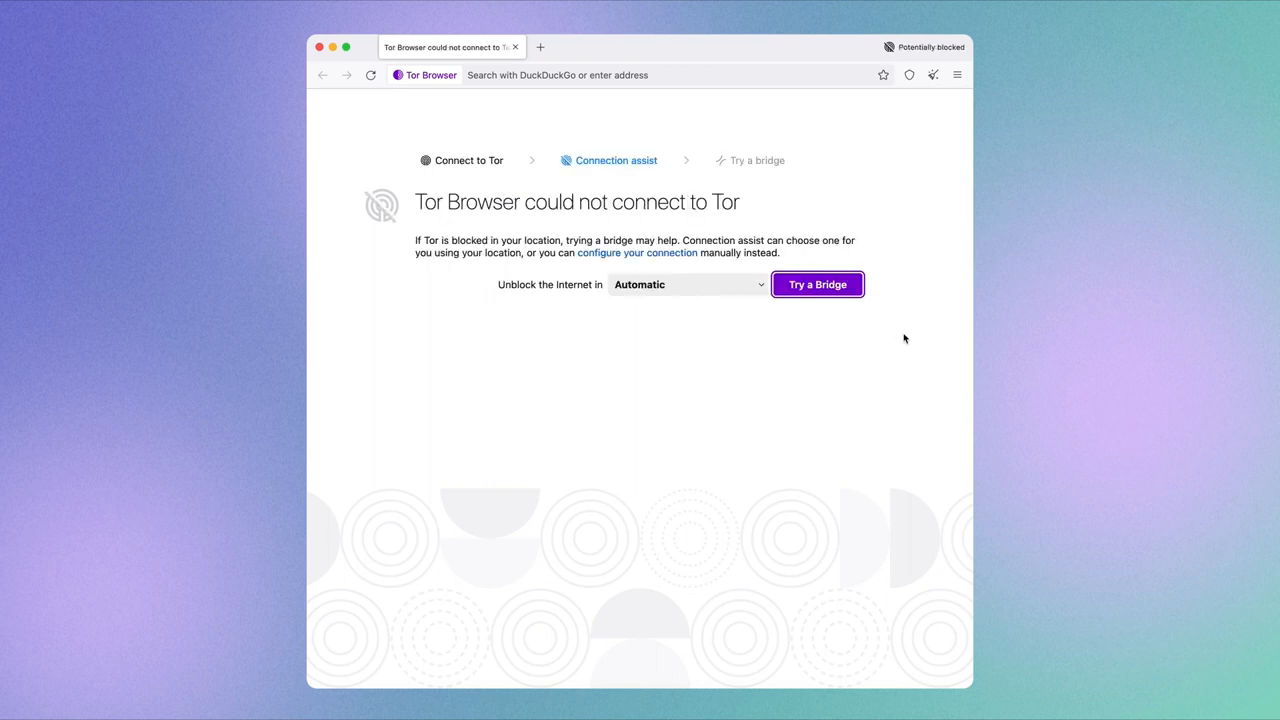
{"action": "left_click", "coordinate": [817, 284]}
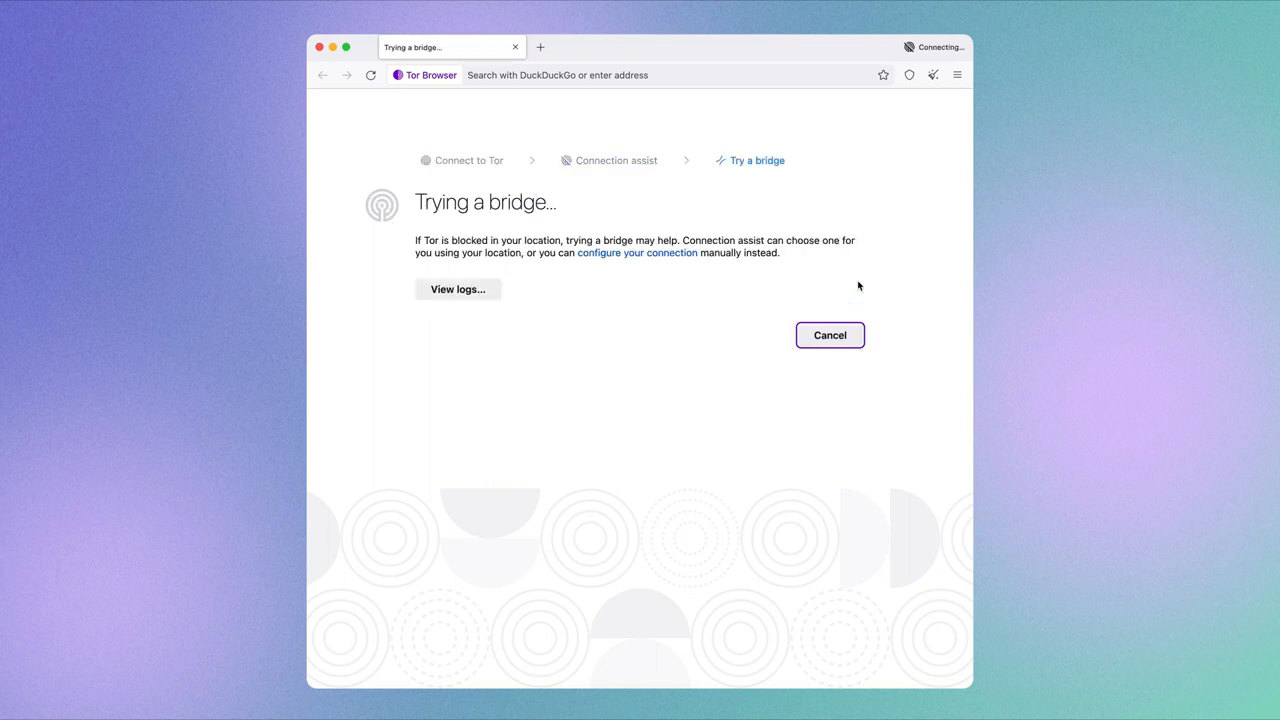
{"action": "mouse_move", "coordinate": [919, 308]}
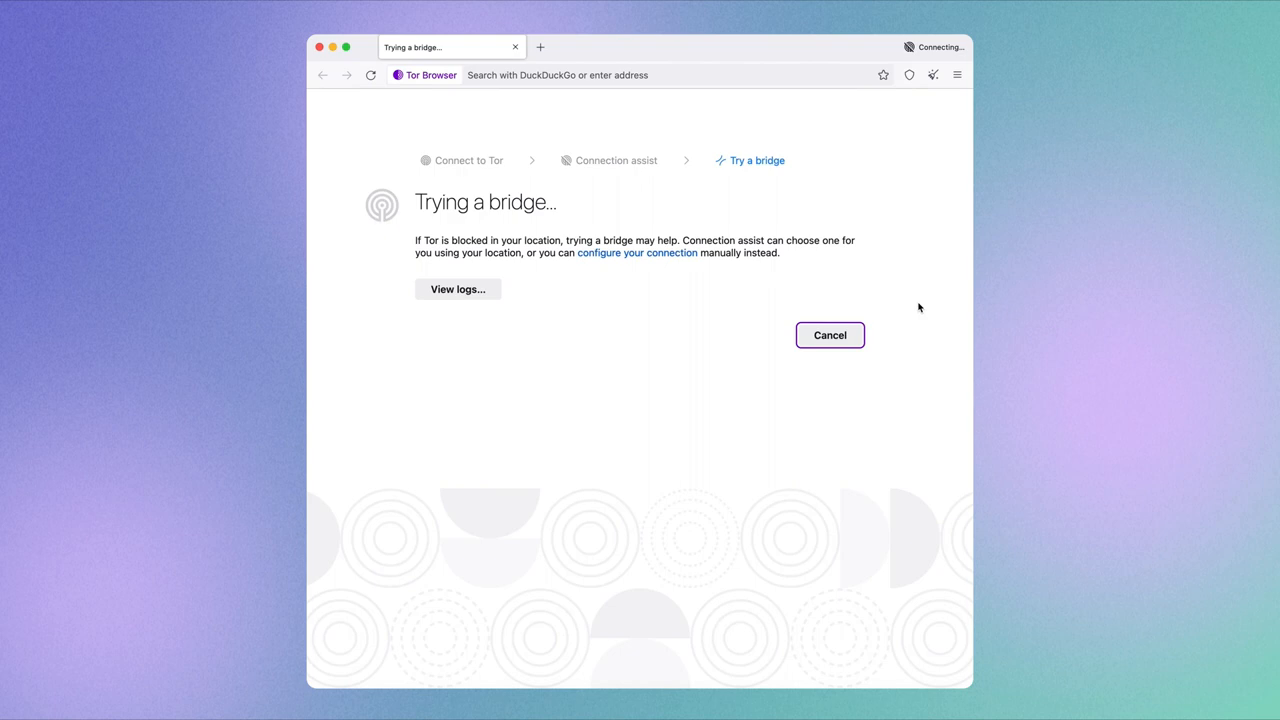